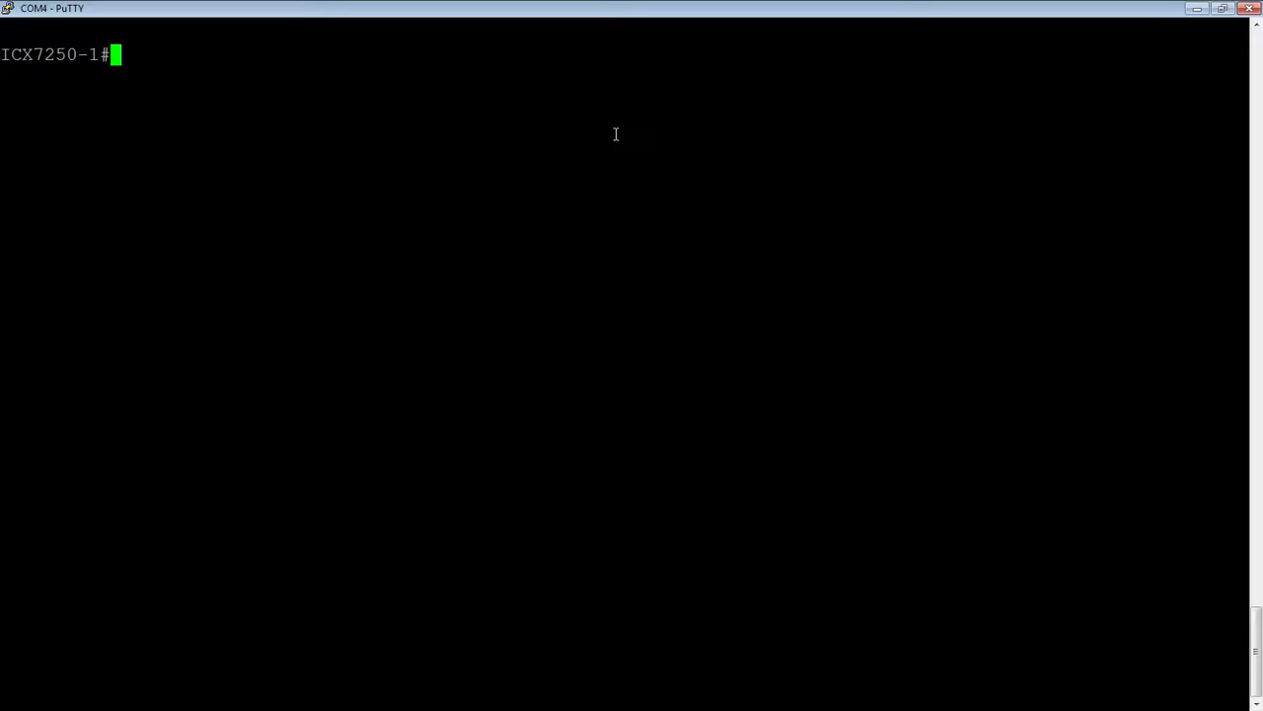
# - Run show stack to list three ready units with management MAC cc4e.24dd.5fee
pyautogui.write('show s')
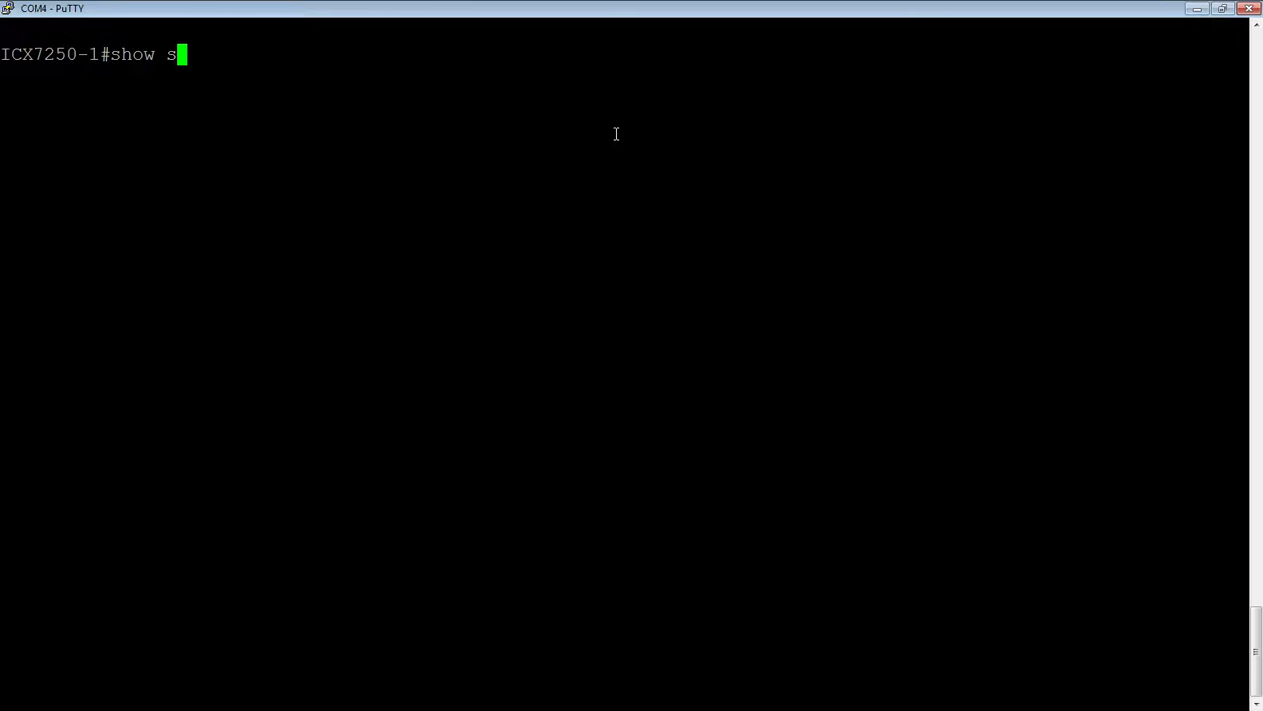
pyautogui.press('Return')
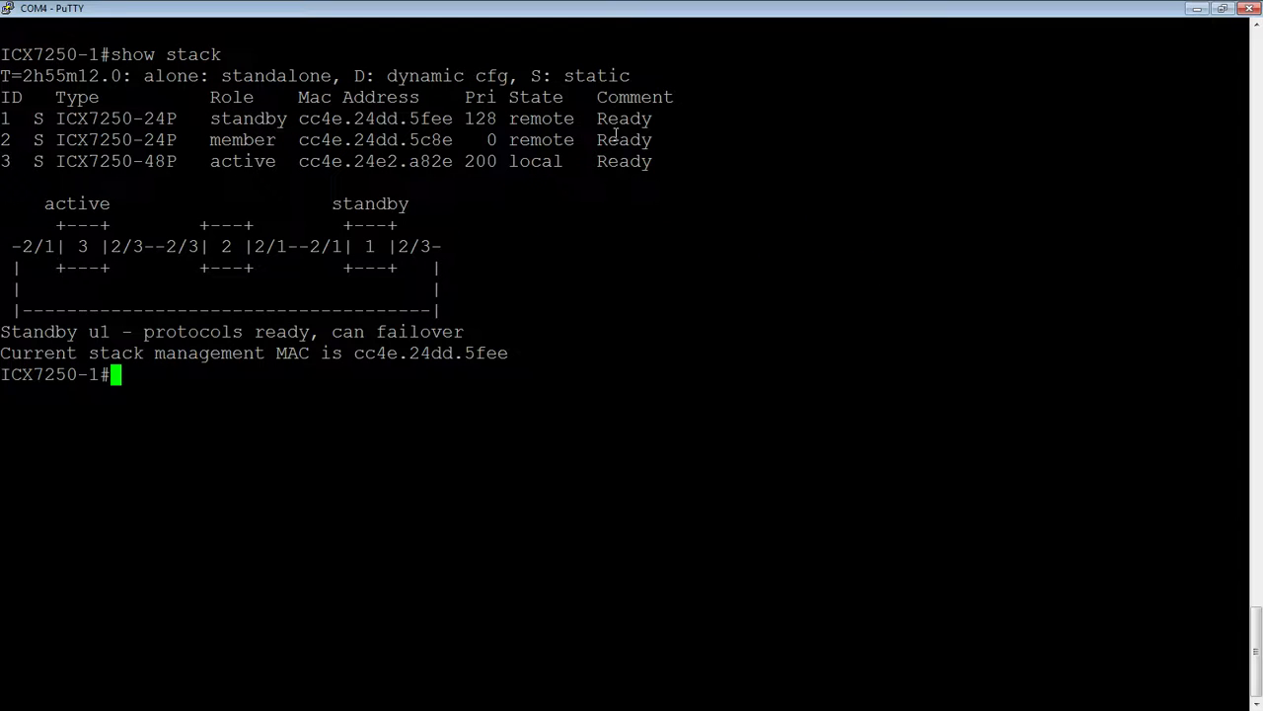
pyautogui.press('Return')
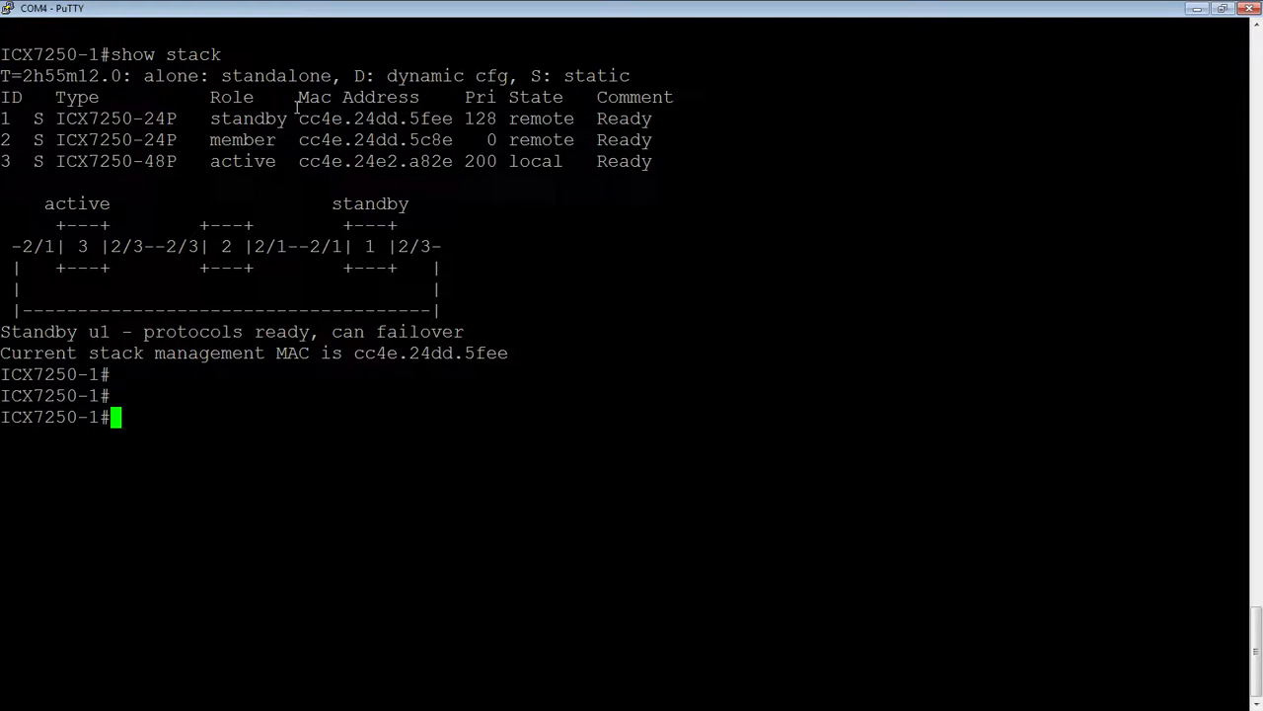
pyautogui.moveTo(462, 121)
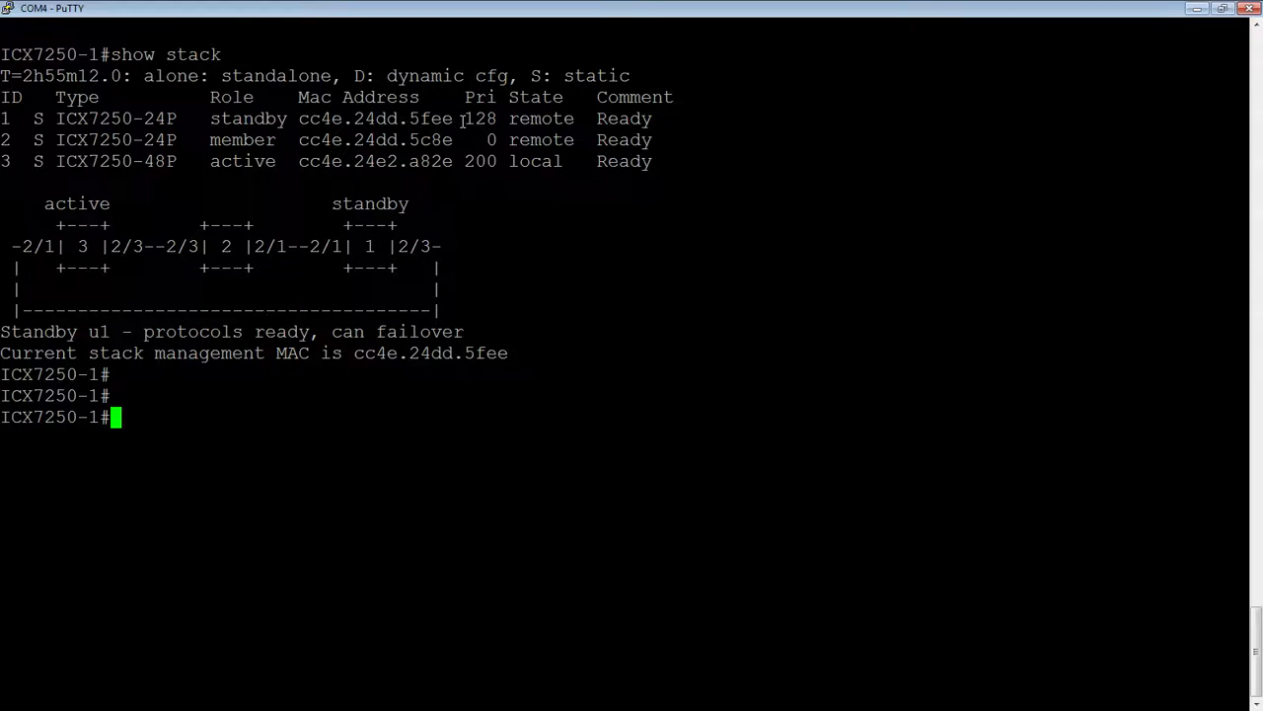
pyautogui.moveTo(390, 188)
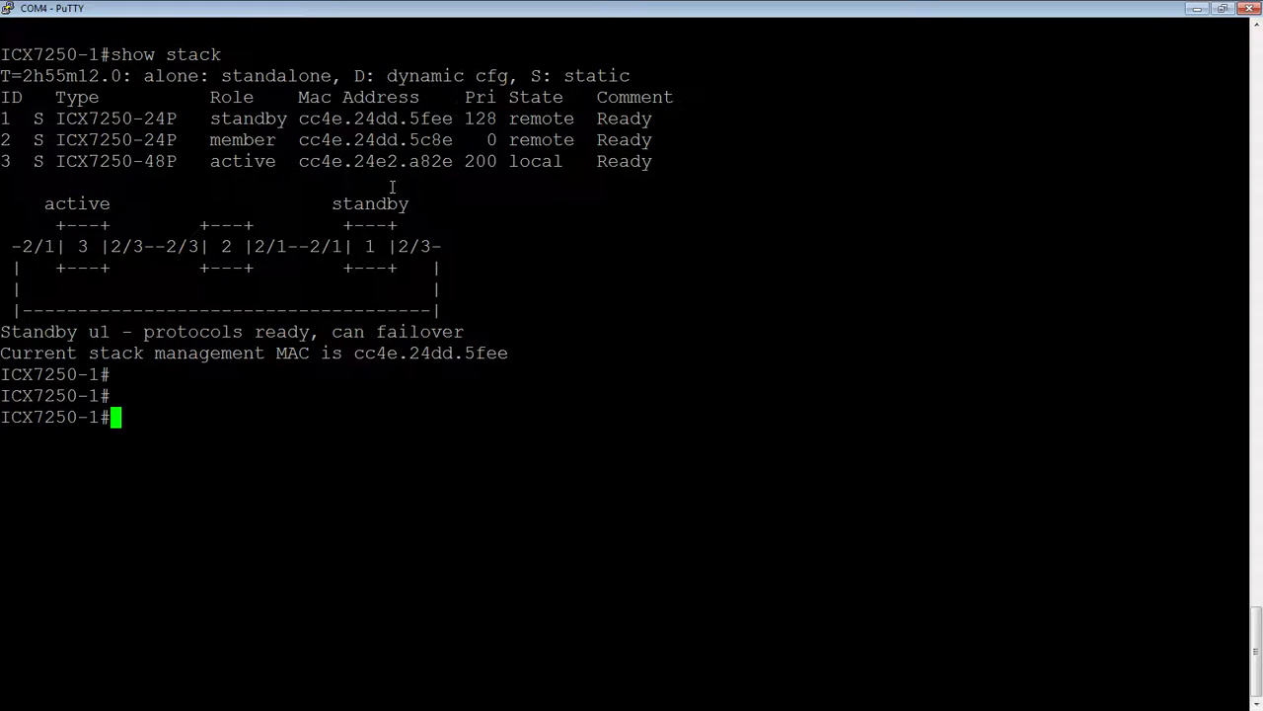
# - Run show span to list VLAN 1 spanning tree with bridge address cc4e24dd5fee
pyautogui.write('show span')
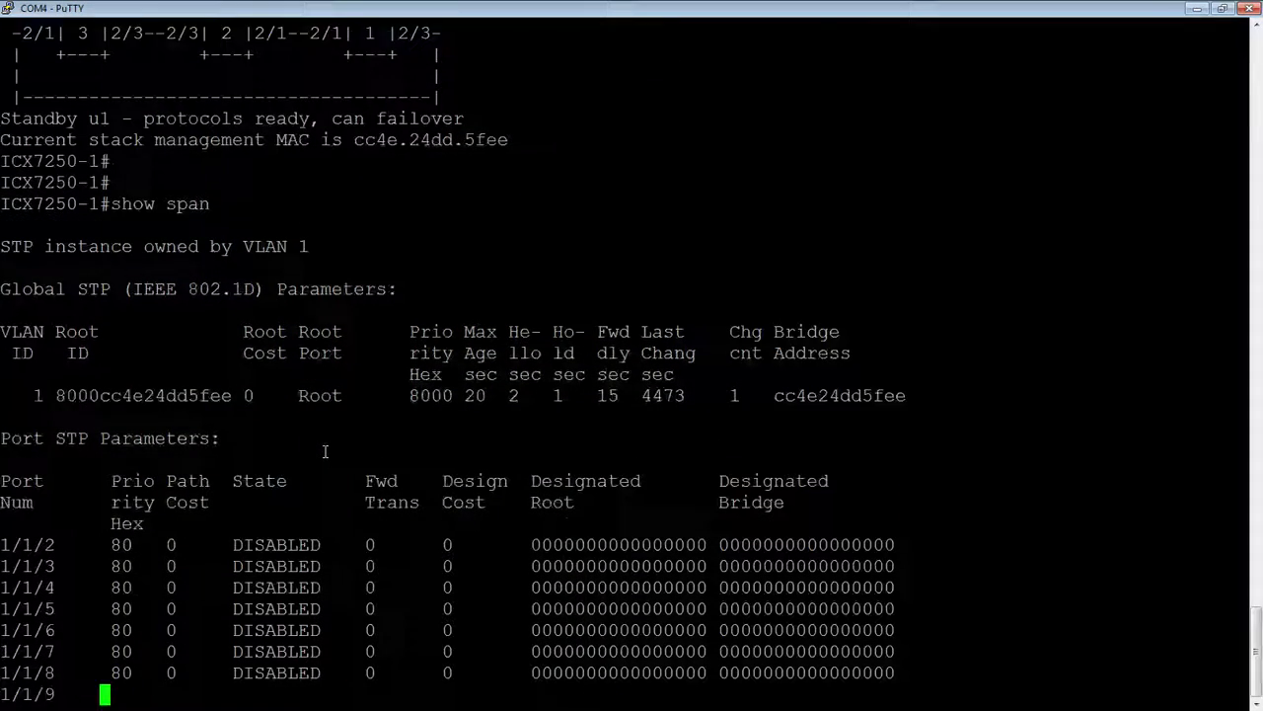
pyautogui.press('Return')
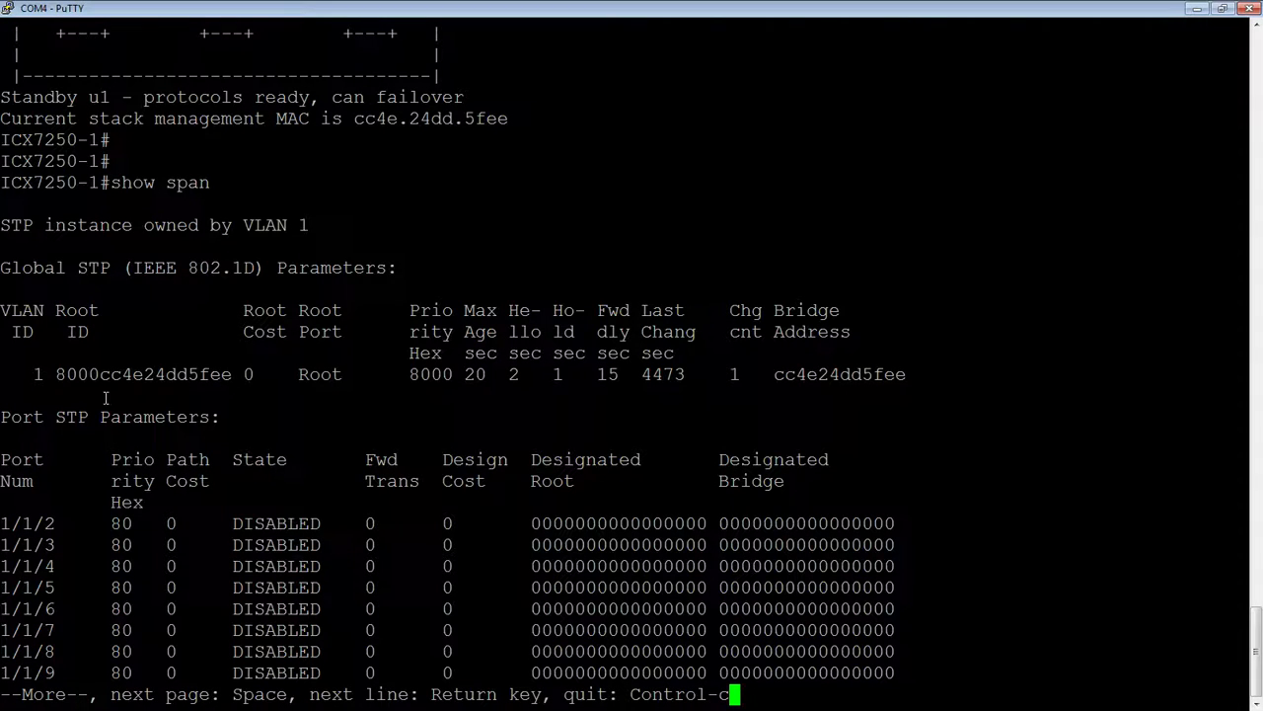
pyautogui.moveTo(55, 393)
pyautogui.write('sh run')
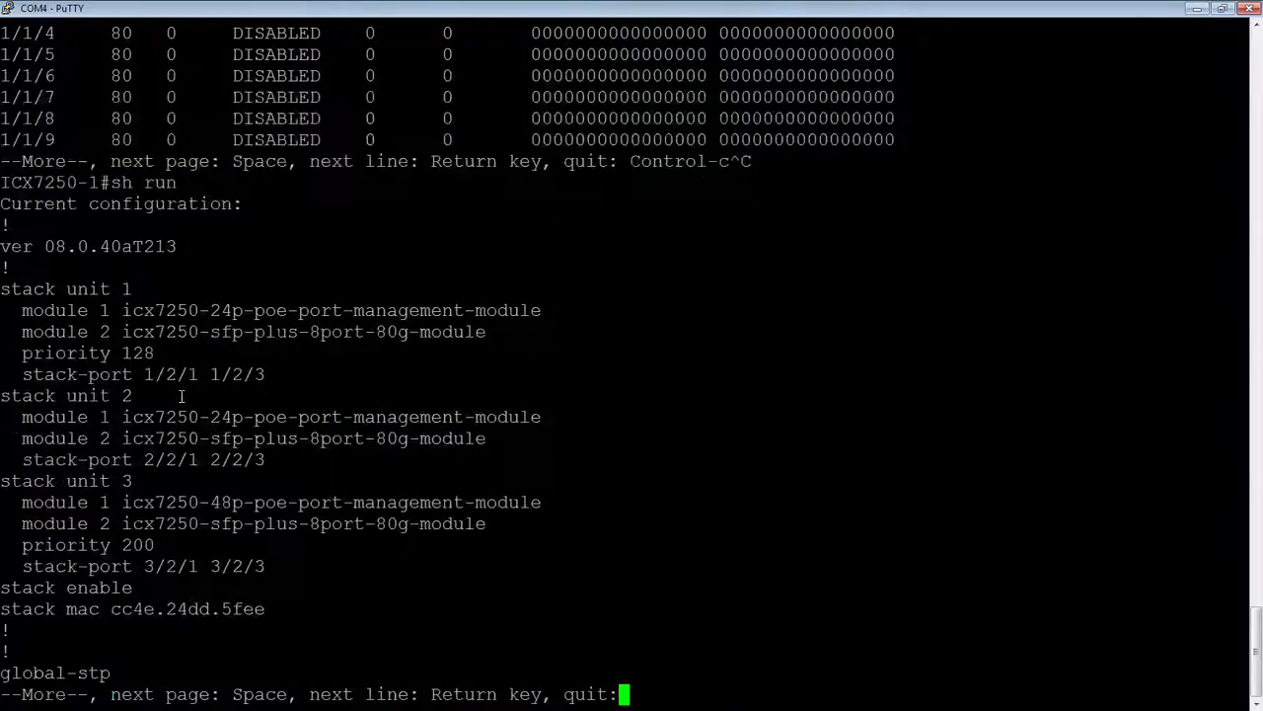
# - Quit the sh run pager at --More-- and return to the ICX7250-1# prompt
pyautogui.press('Return')
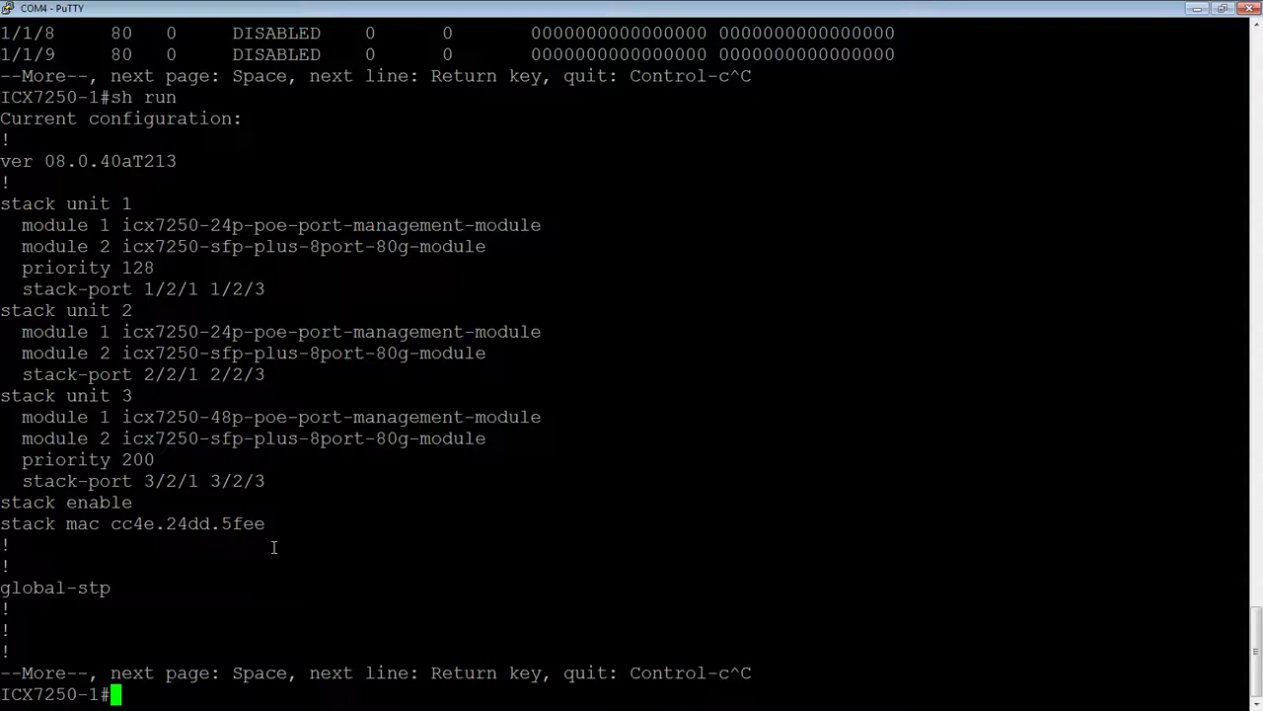
# - Enter config mode and set stack mac aaaa.bbbb.cccc as the static stack MAC
pyautogui.write('config')
pyautogui.write('s')
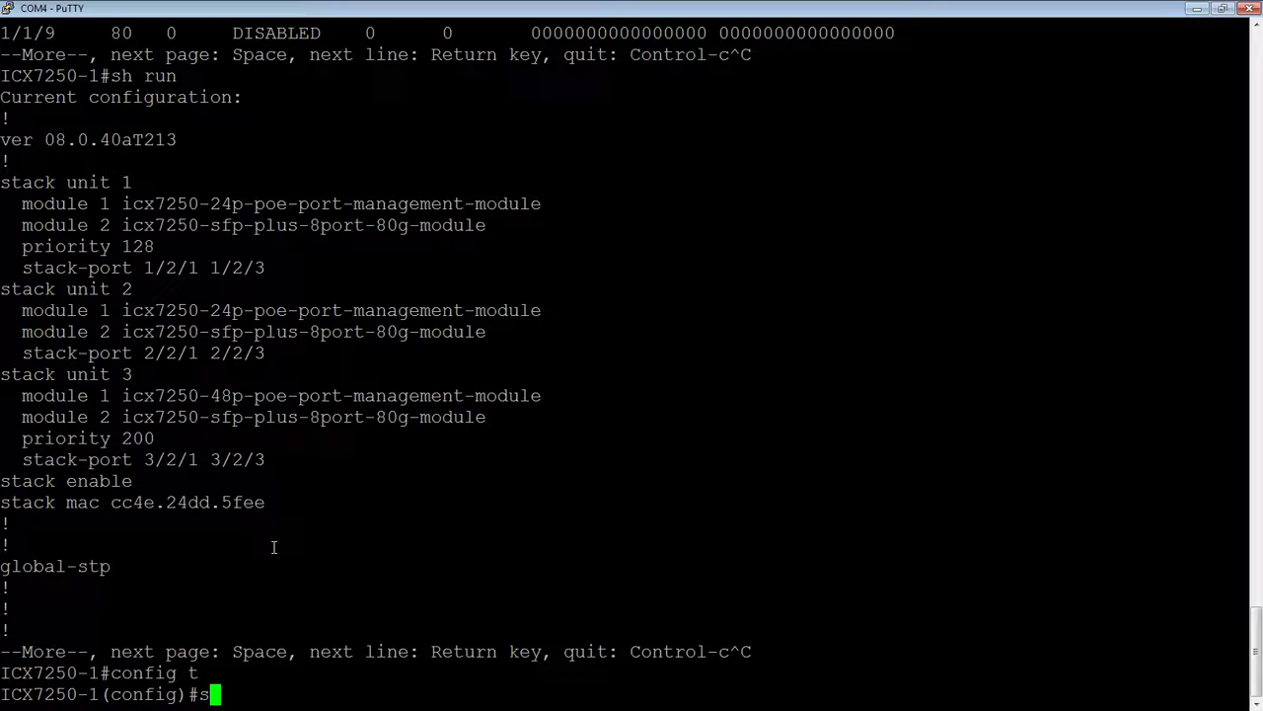
pyautogui.write('tack mac')
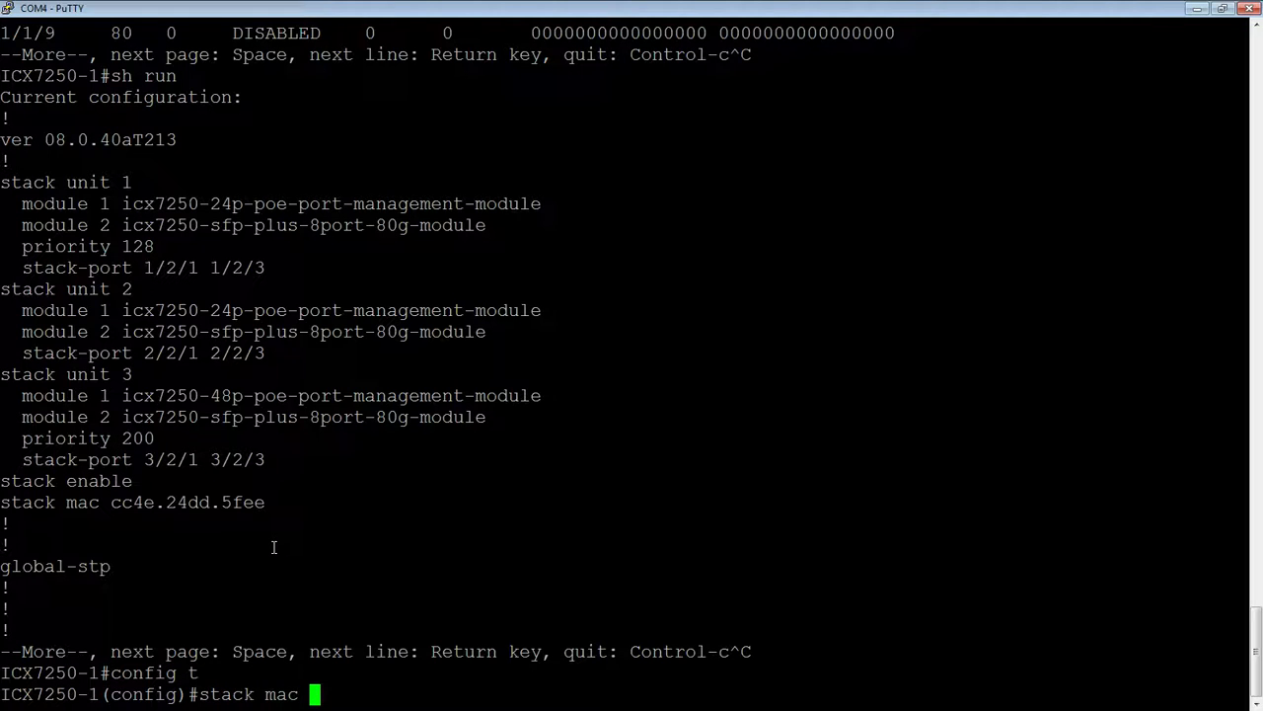
pyautogui.write('aaa')
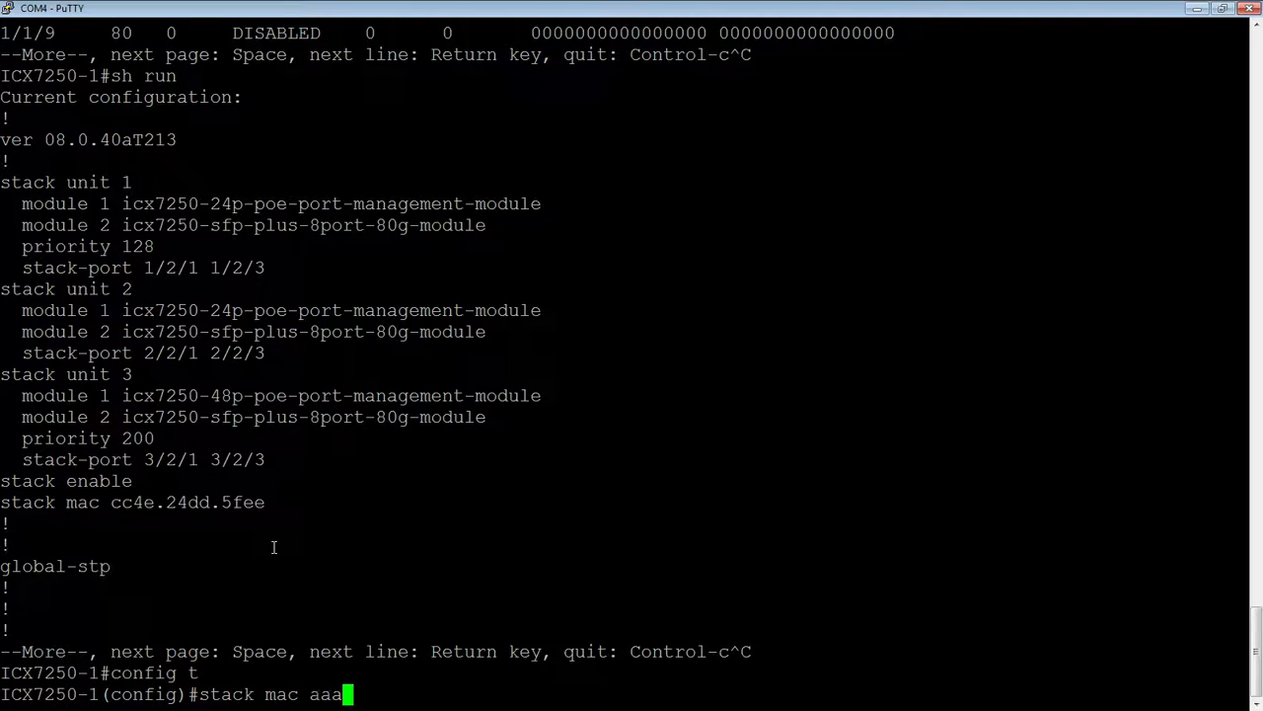
pyautogui.write('a.bbbb')
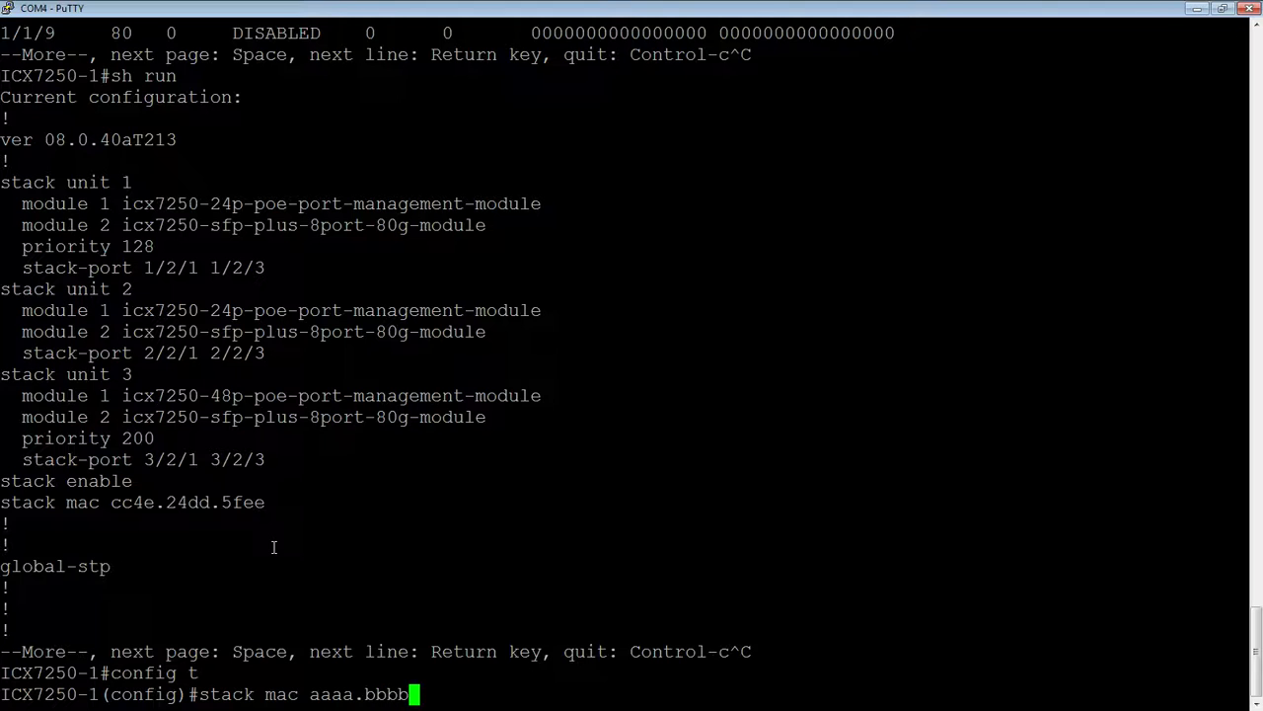
pyautogui.write('.cccc')
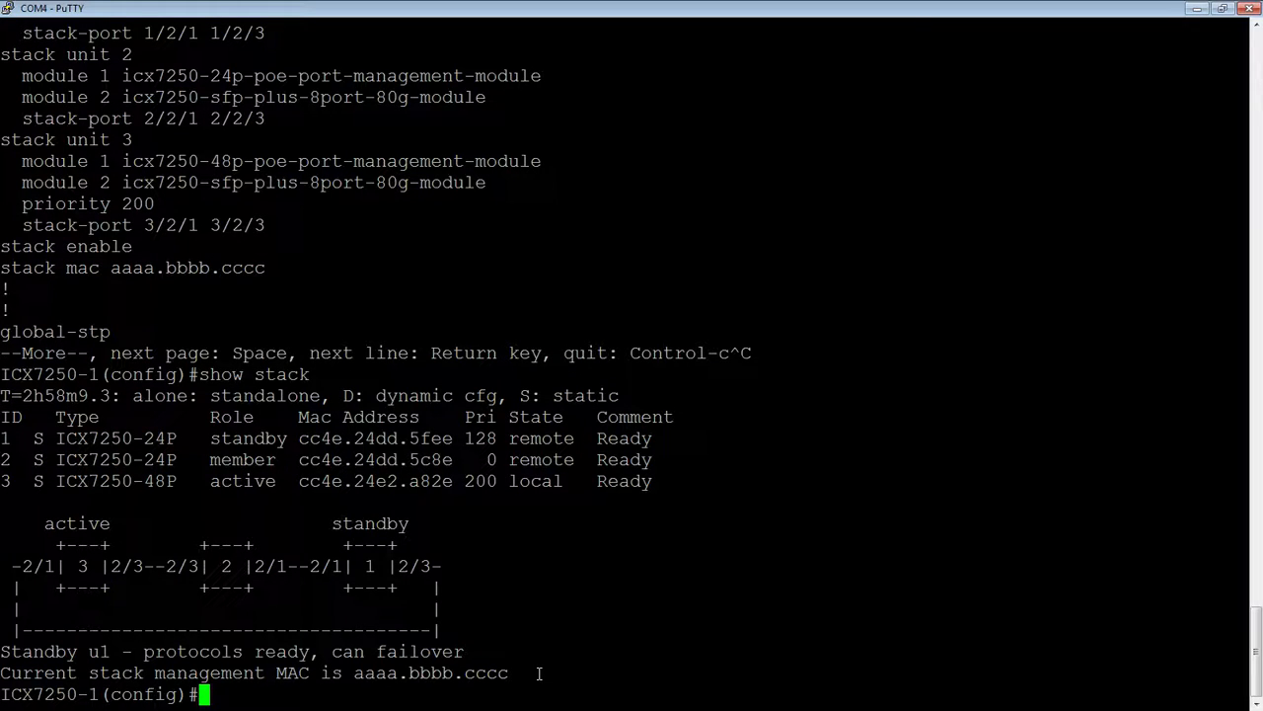
# - Run show span to confirm bridge address aaaabbbbcccc on VLAN 1
pyautogui.write('show span')
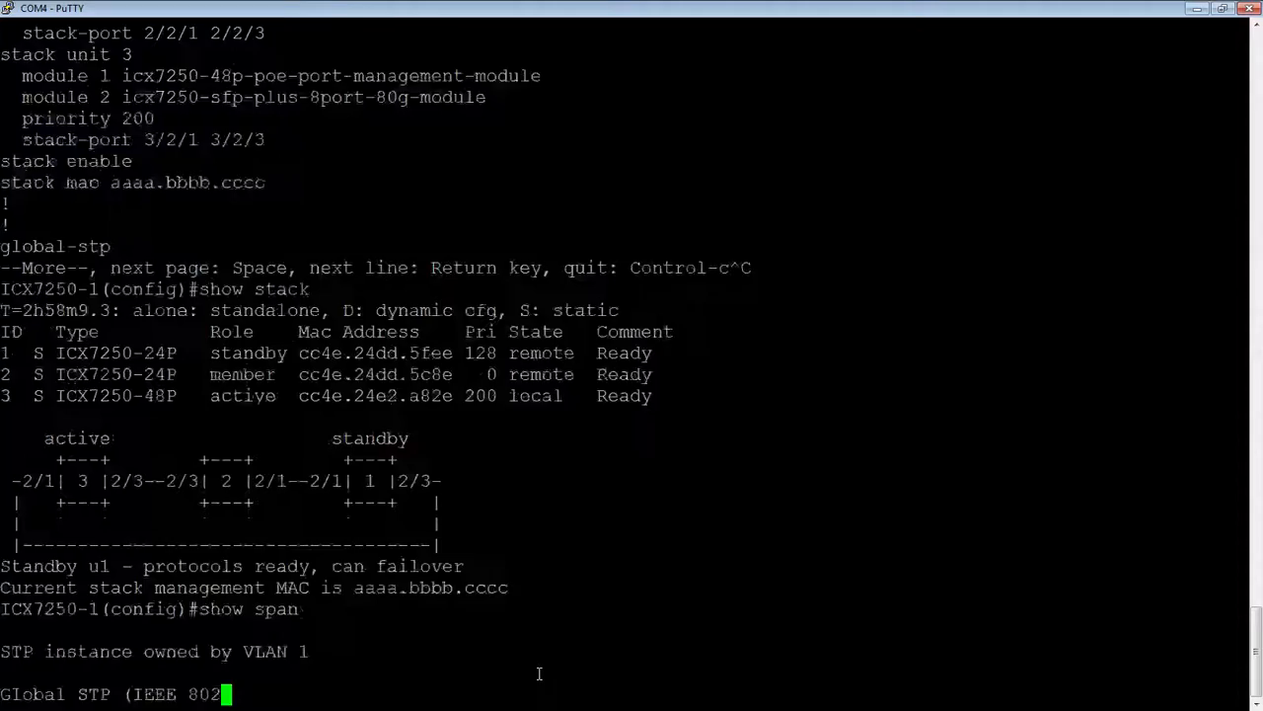
pyautogui.press('space')
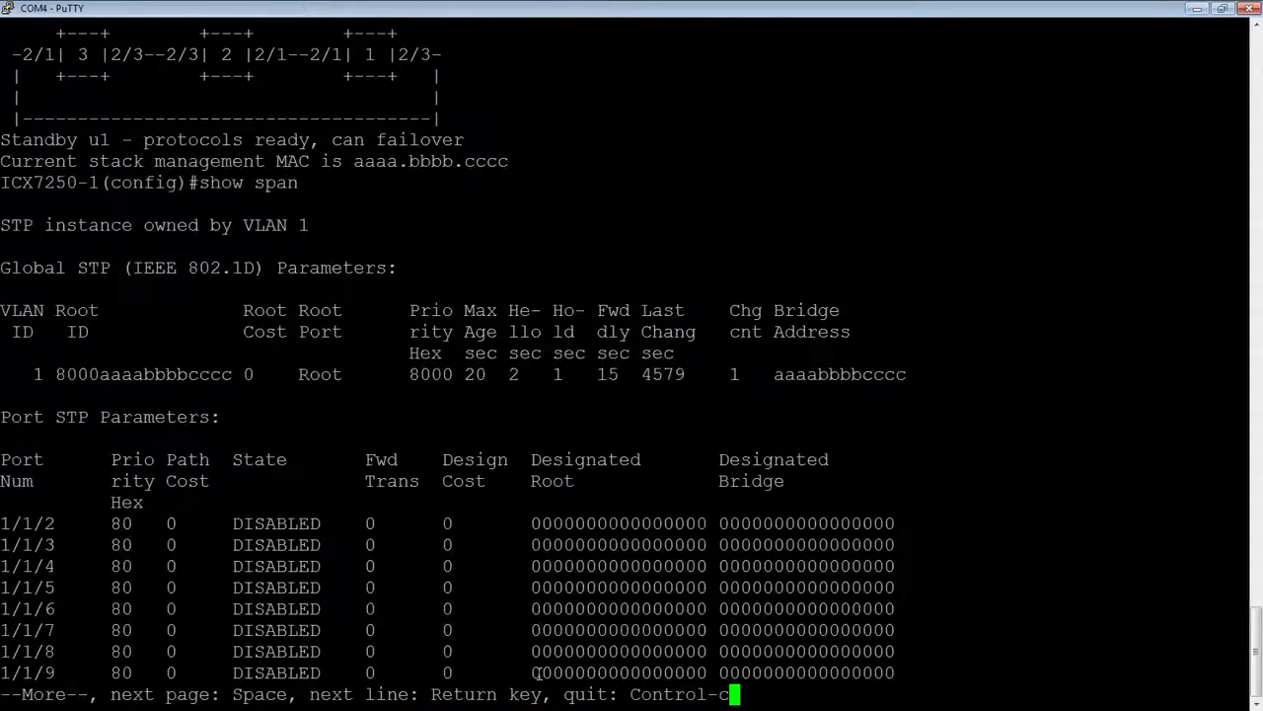